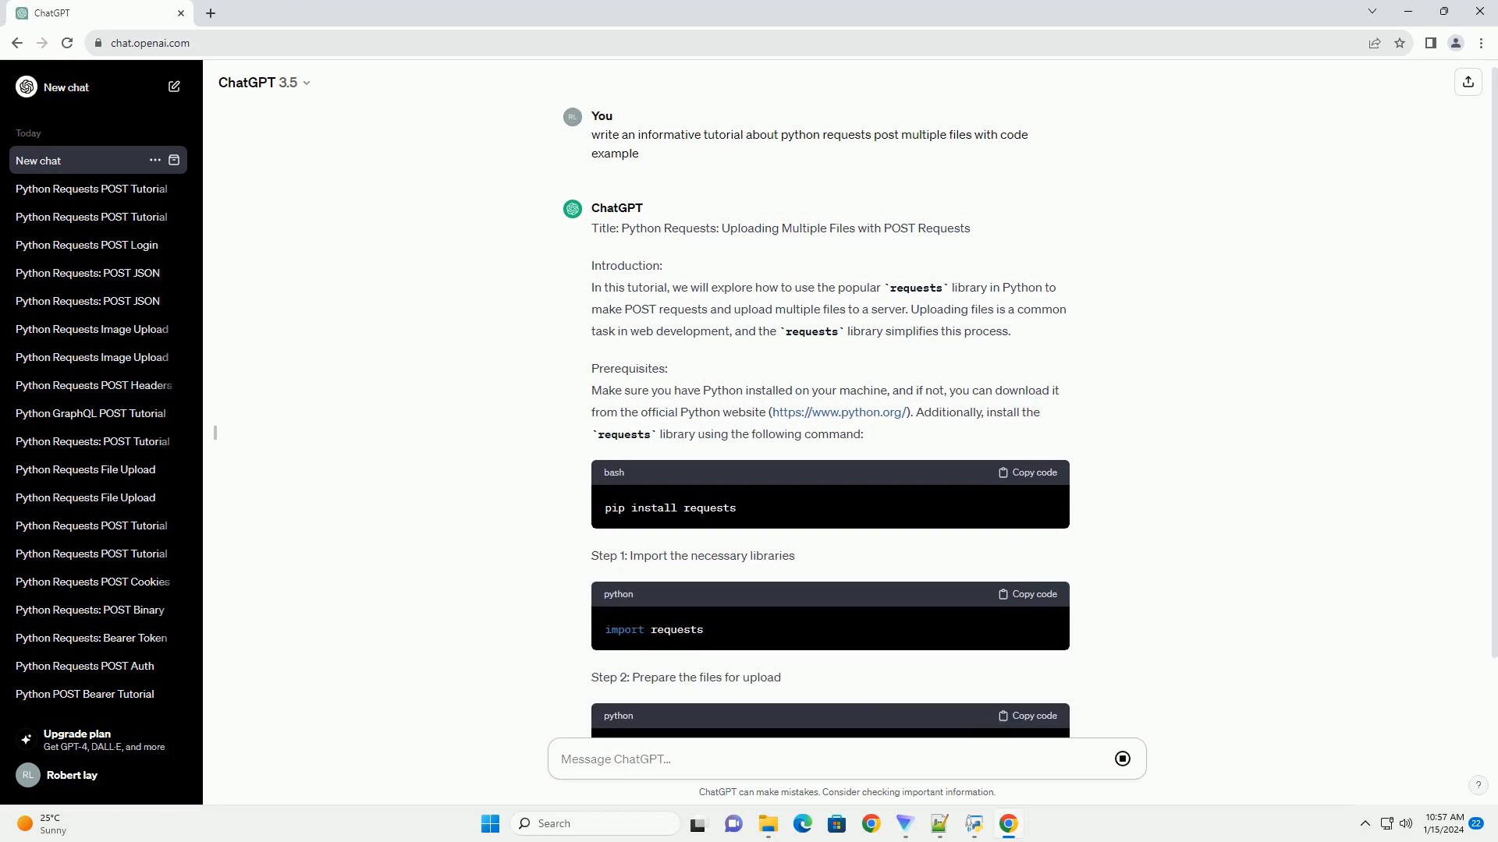
pyautogui.scroll(-3)
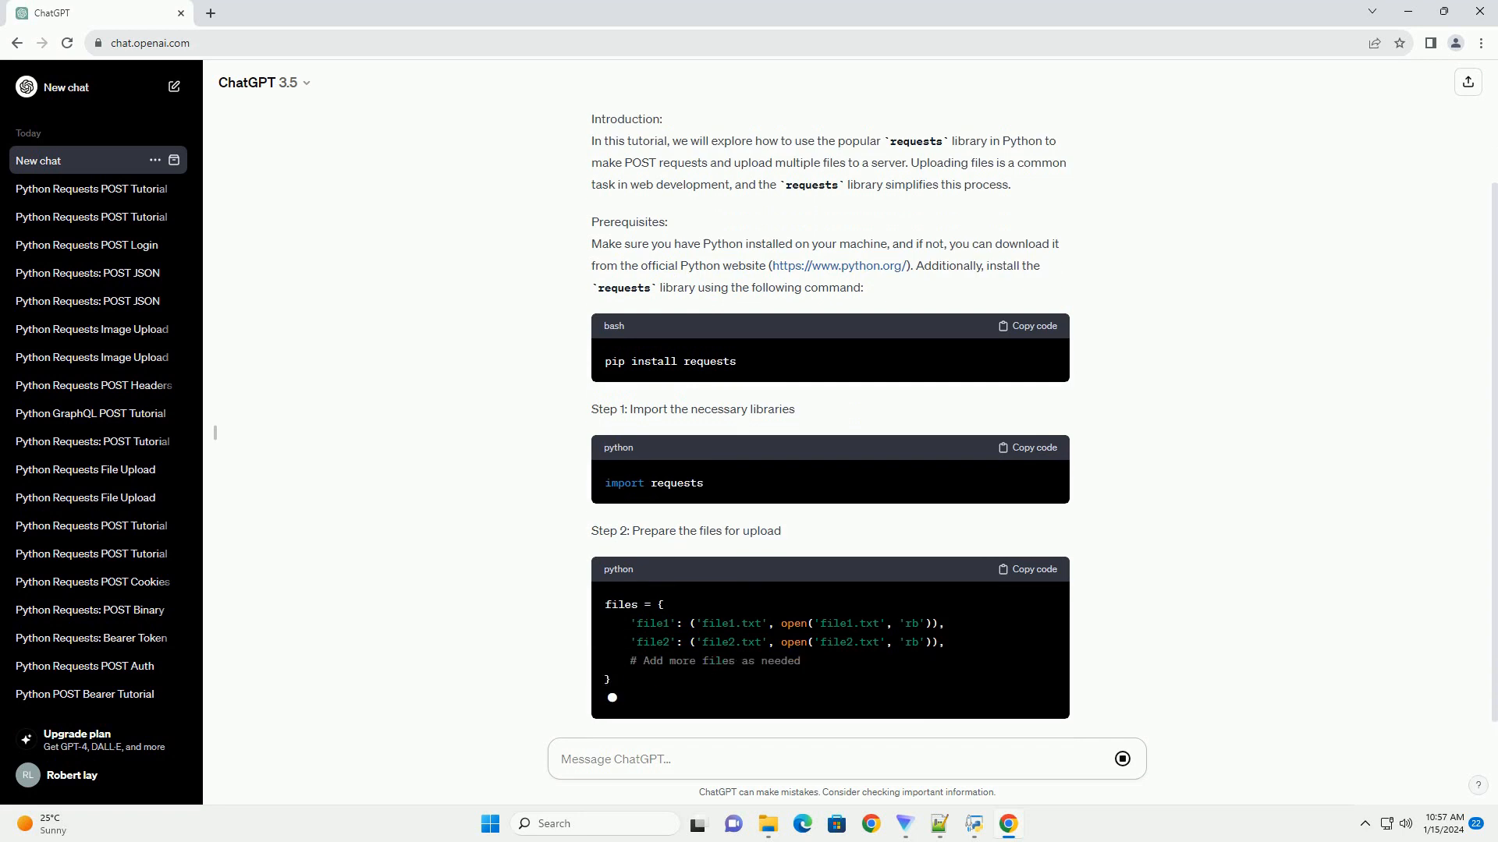
pyautogui.scroll(-3)
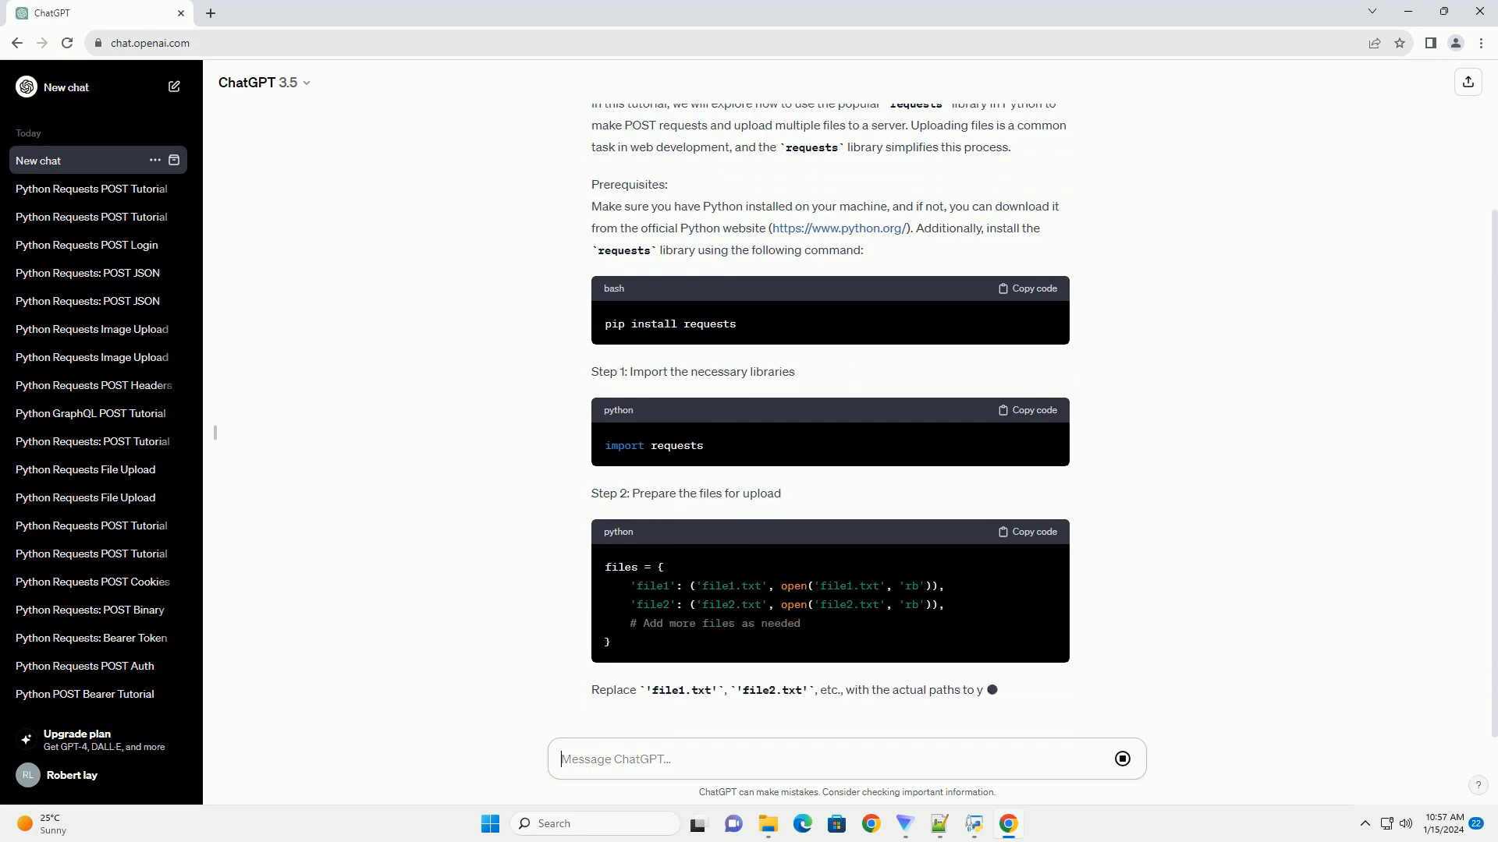
pyautogui.scroll(-3)
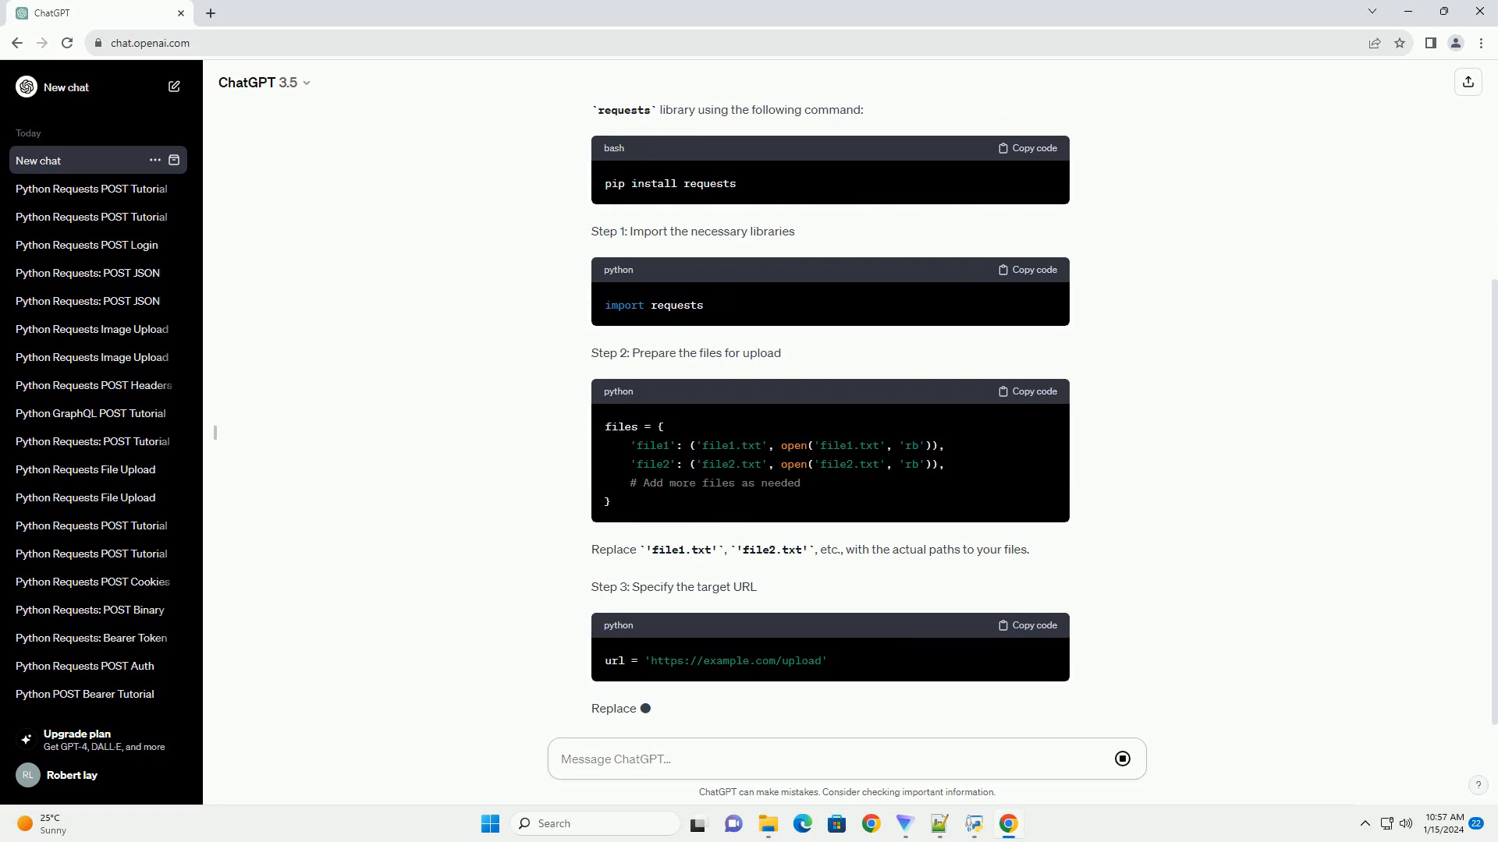
pyautogui.scroll(-3)
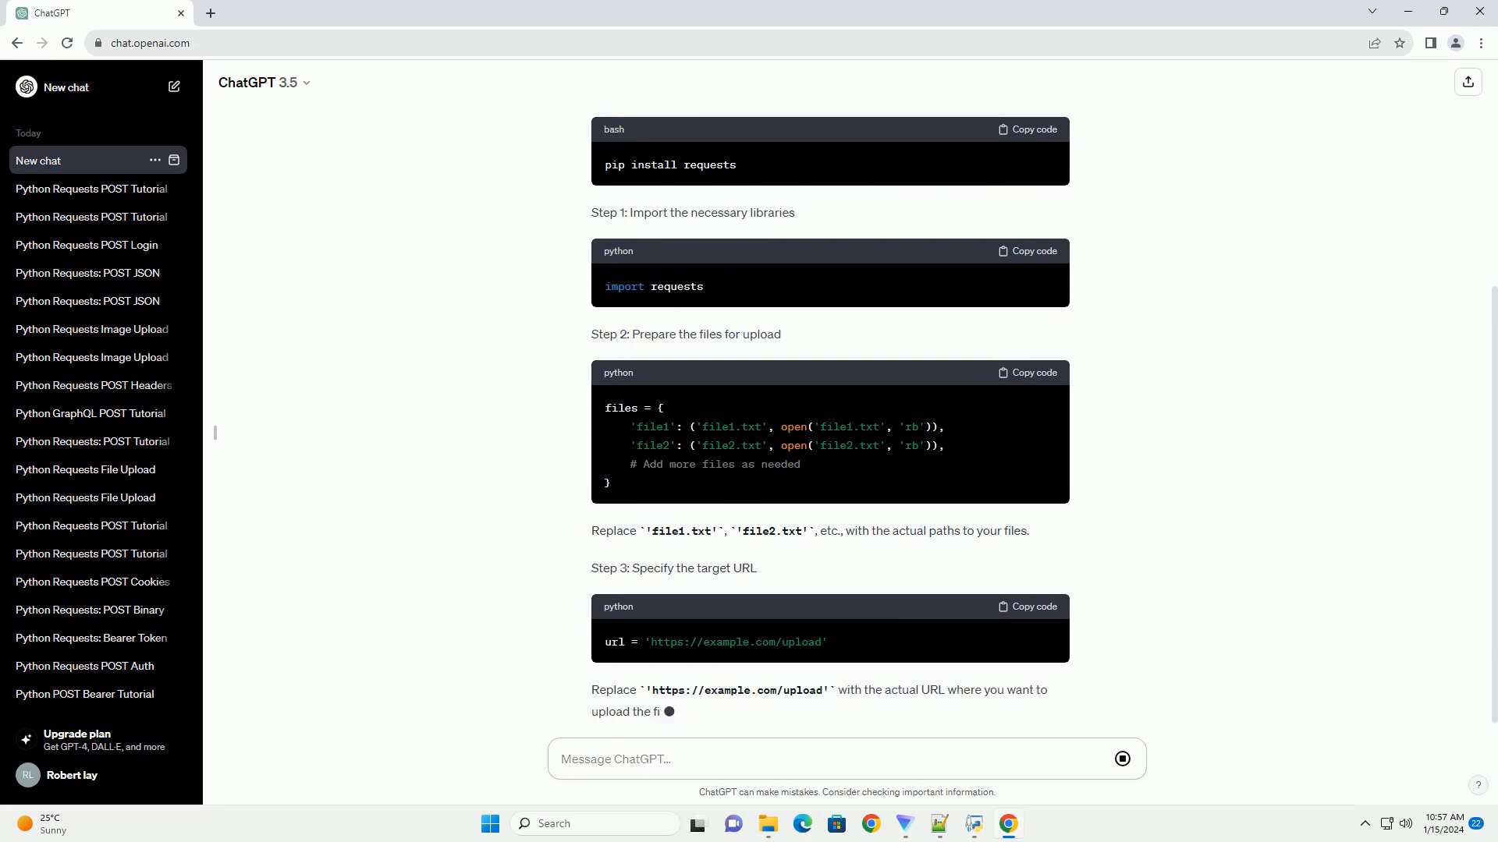
pyautogui.scroll(-3)
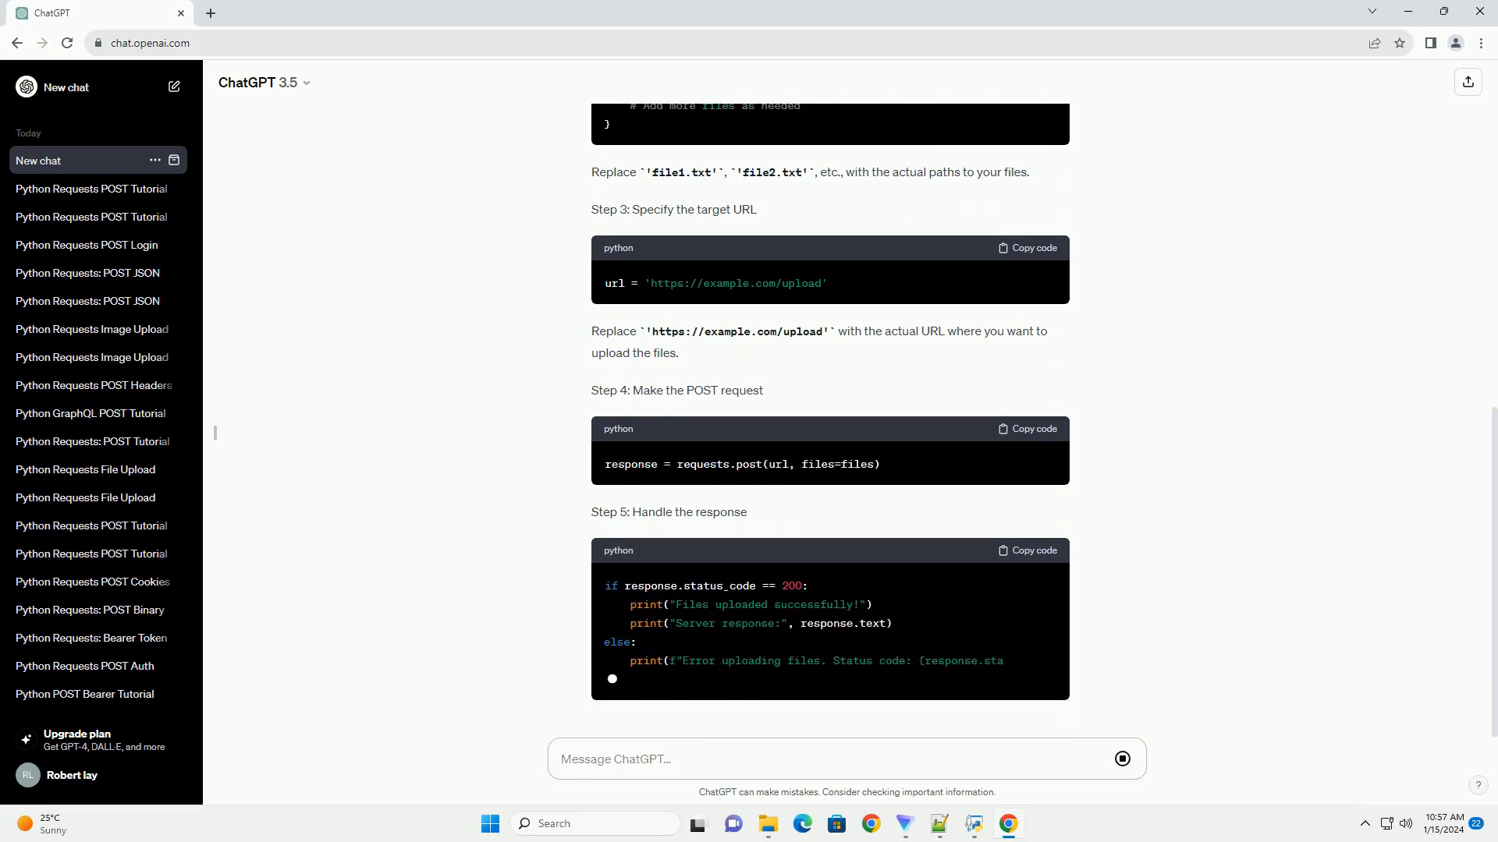
pyautogui.scroll(-3)
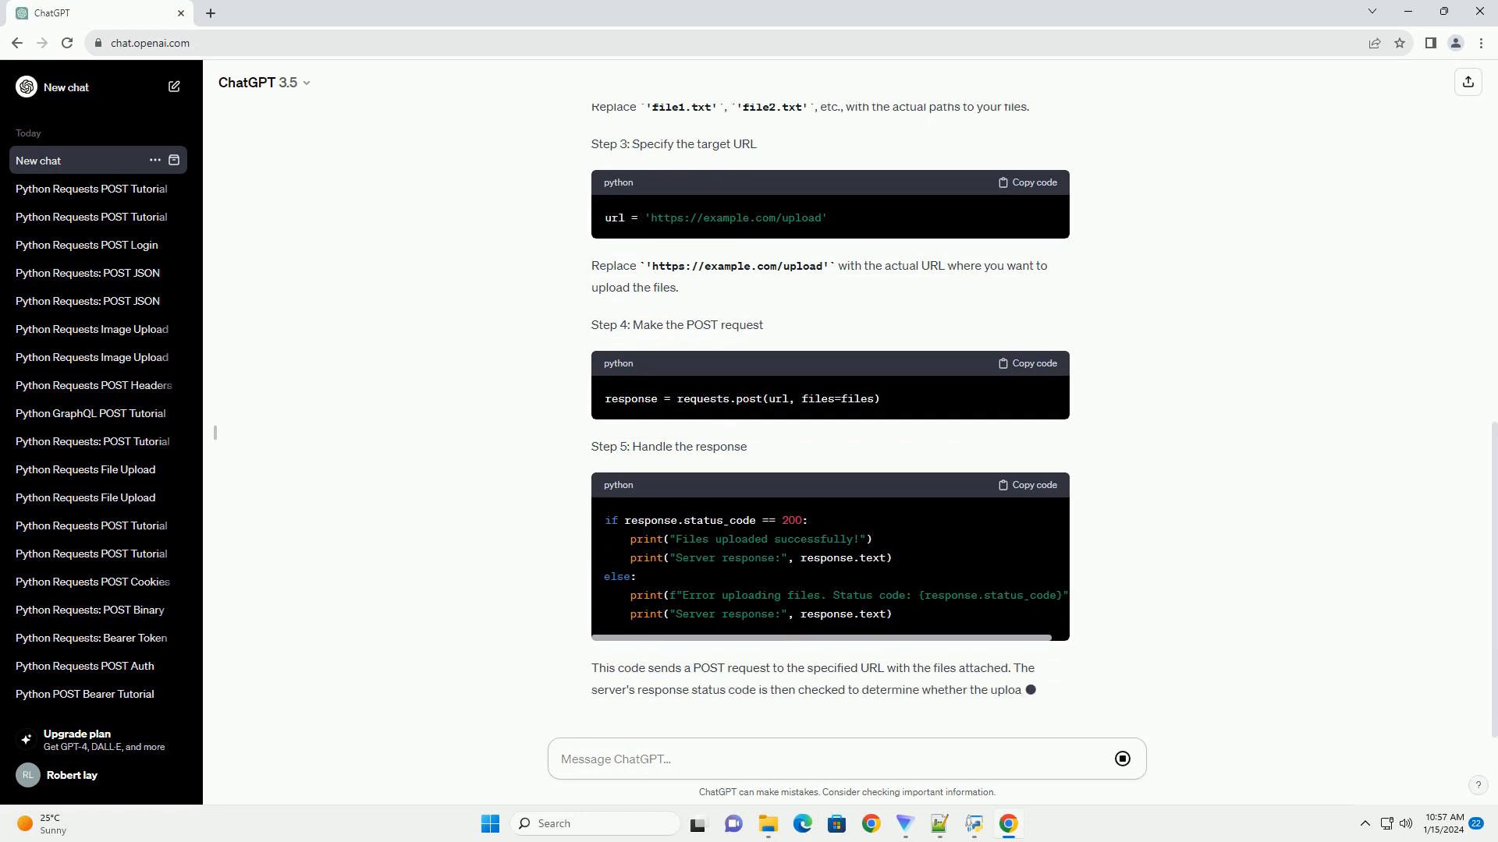
pyautogui.scroll(-3)
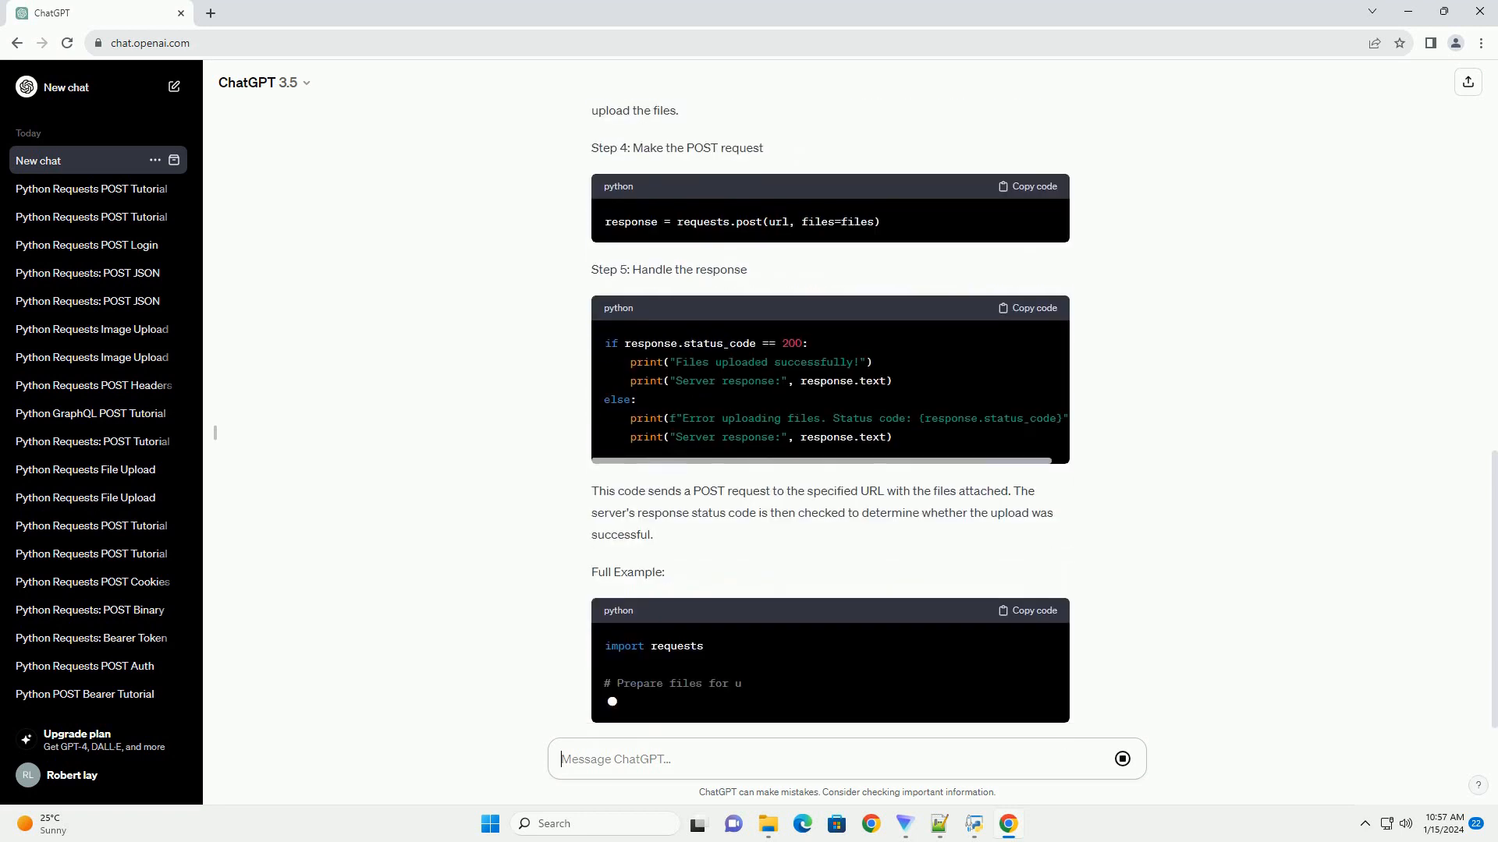
pyautogui.scroll(-3)
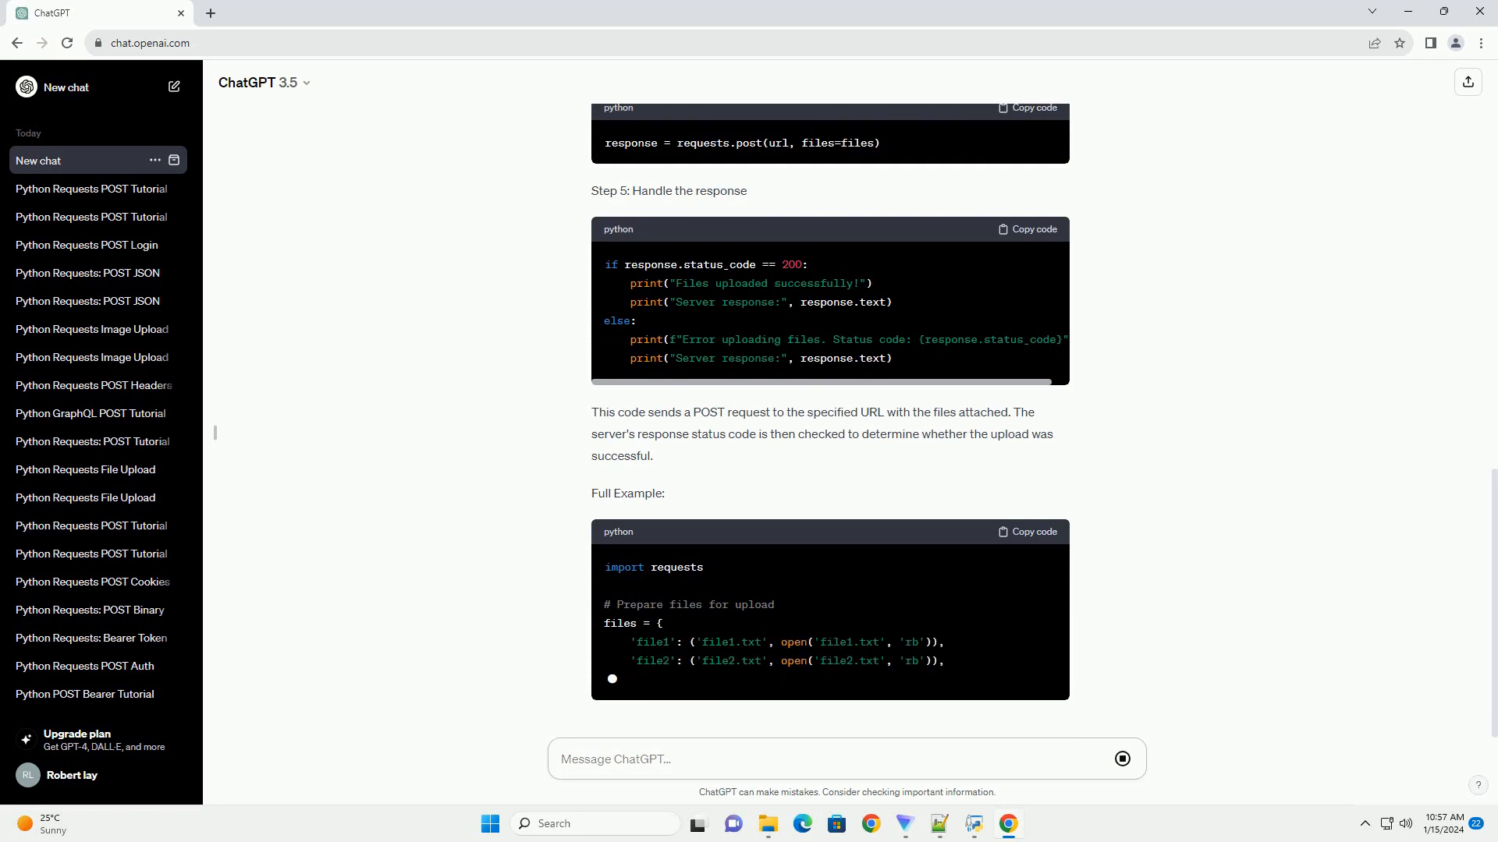
pyautogui.scroll(-3)
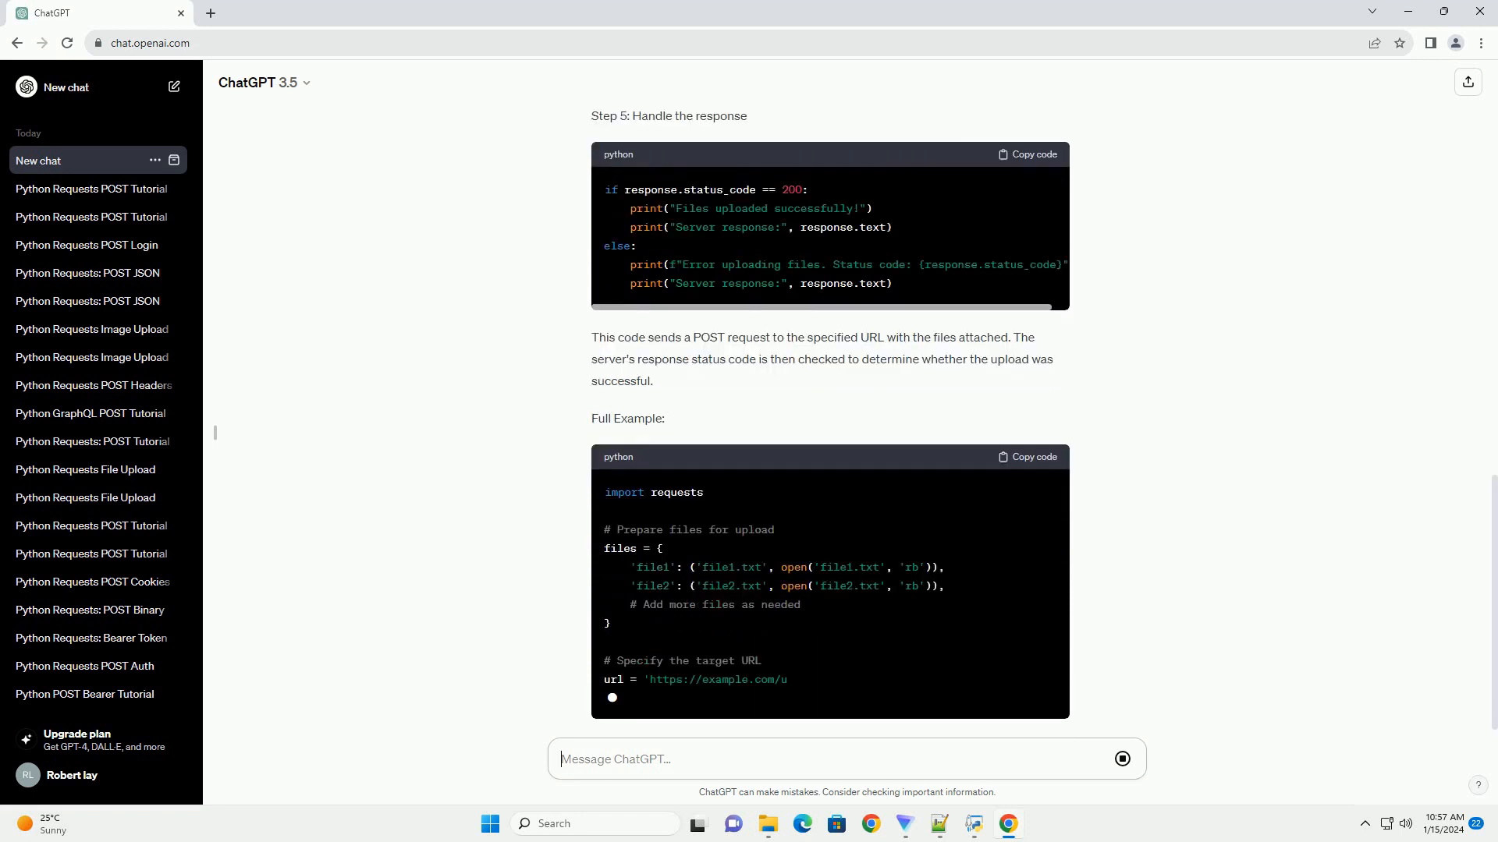
pyautogui.scroll(-3)
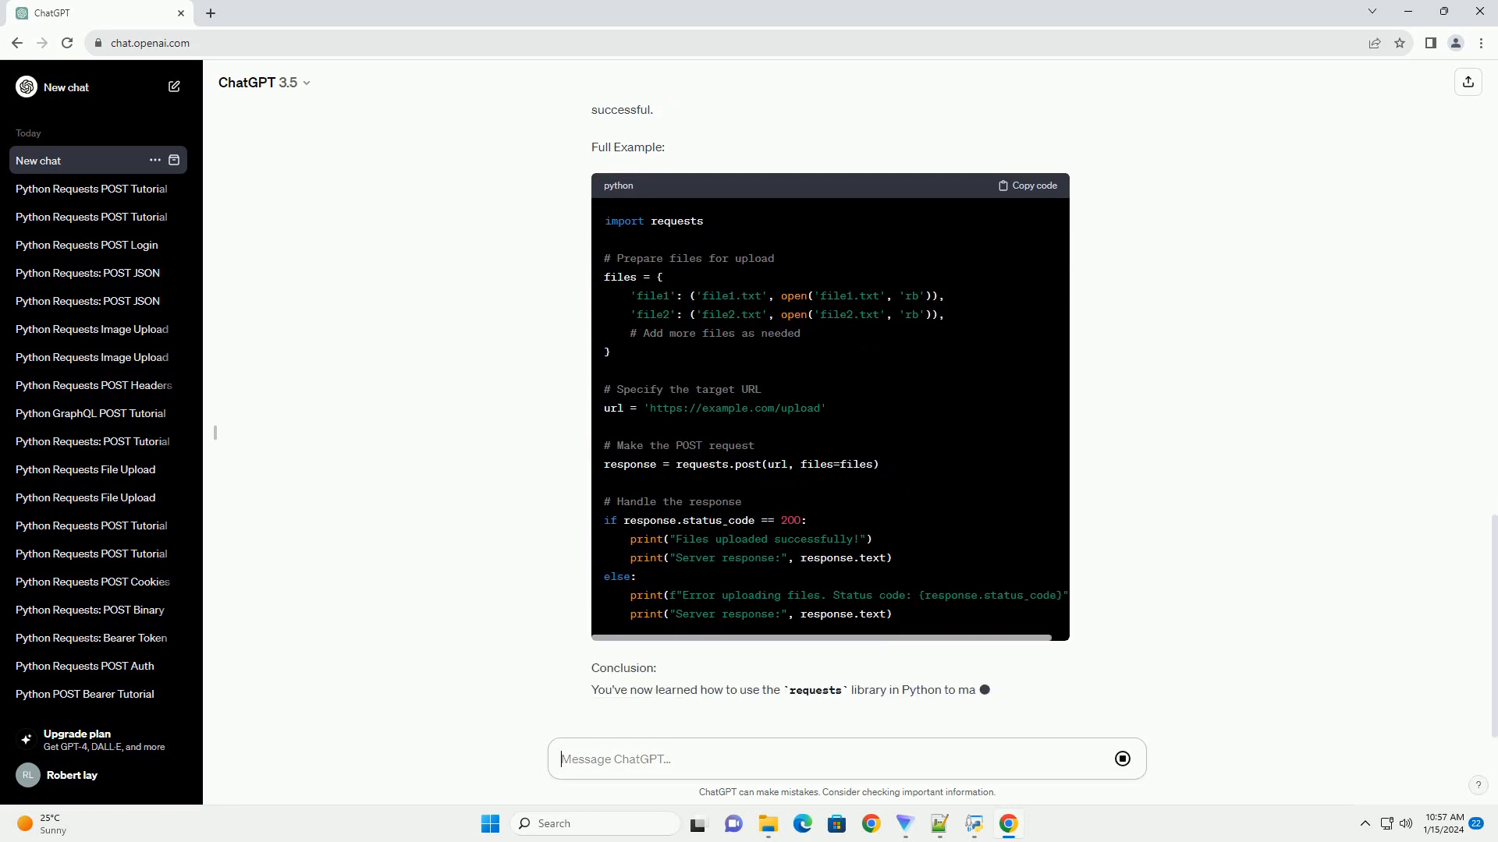
pyautogui.scroll(-3)
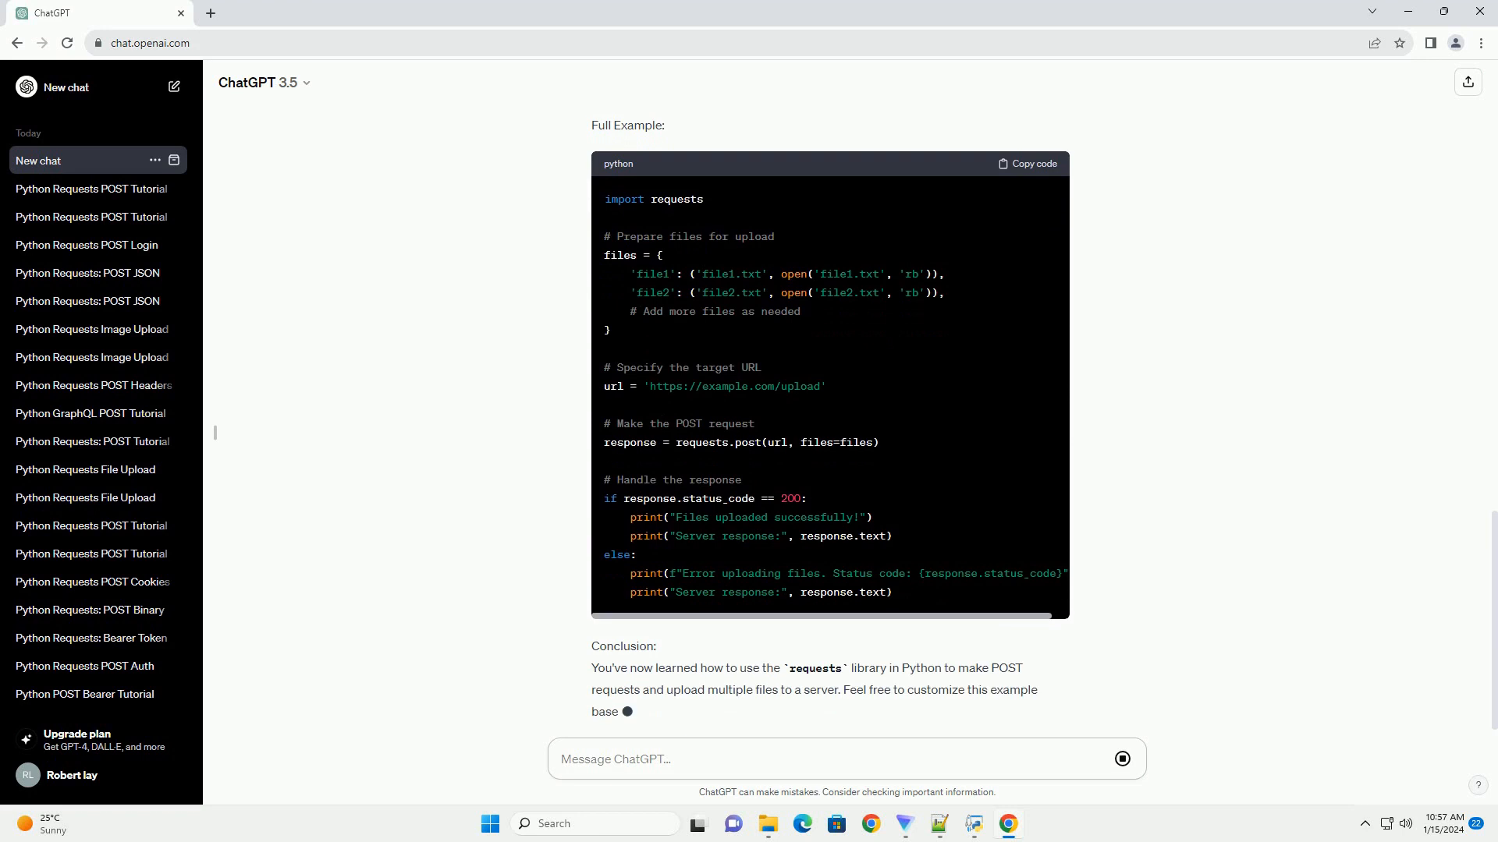
pyautogui.scroll(-3)
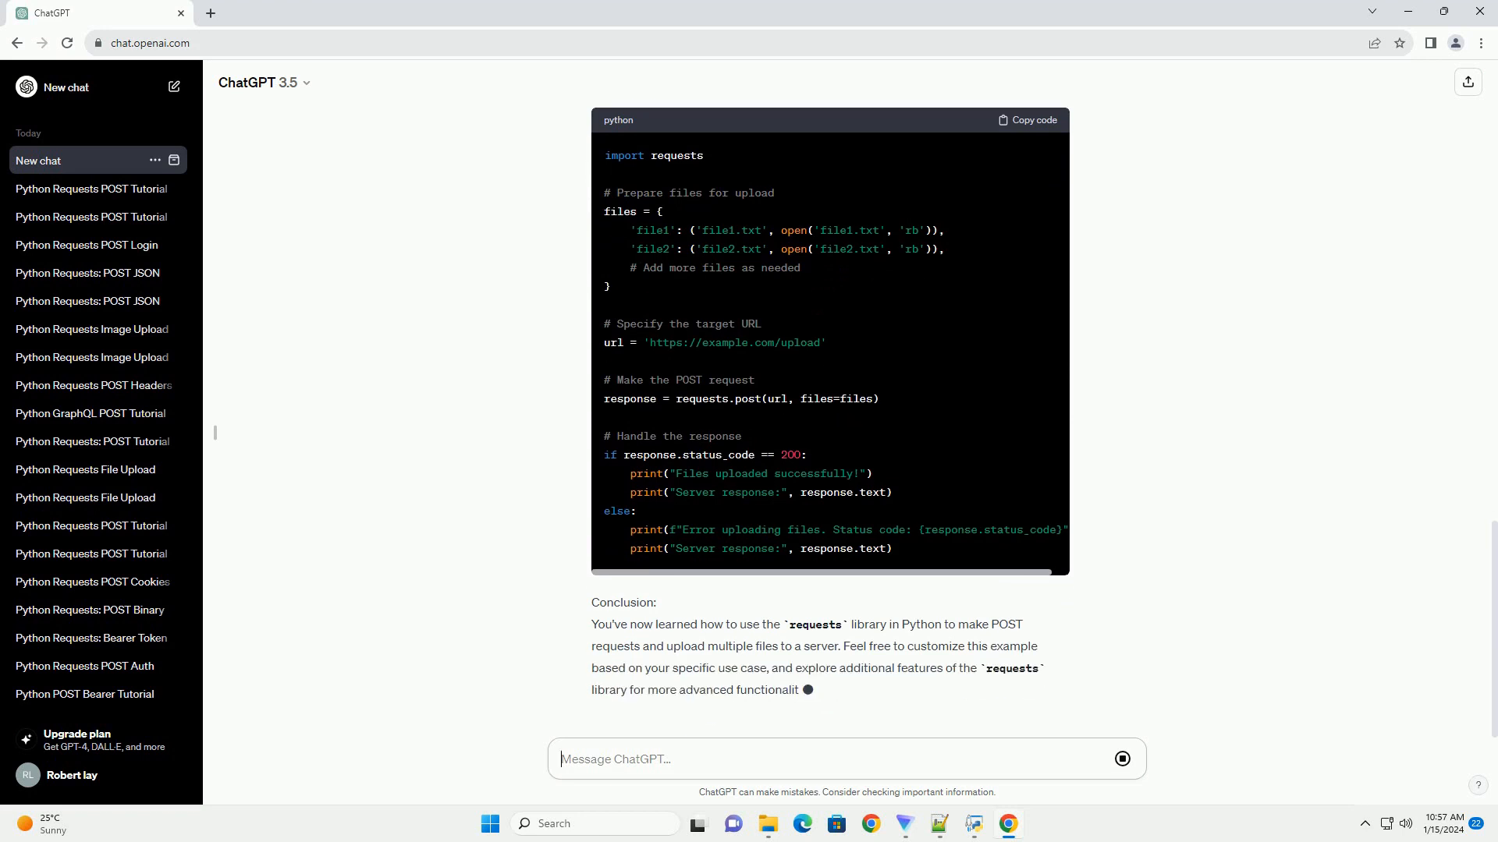